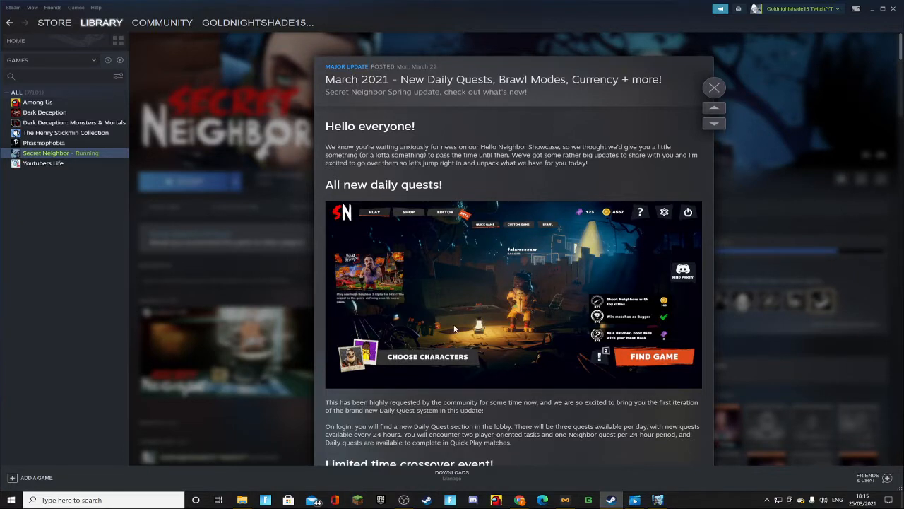
mouse_move(404, 323)
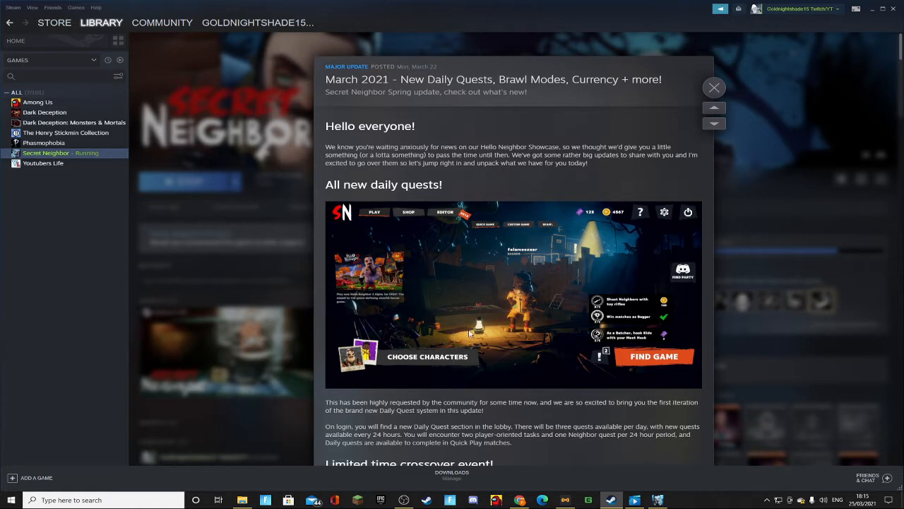
mouse_move(488, 344)
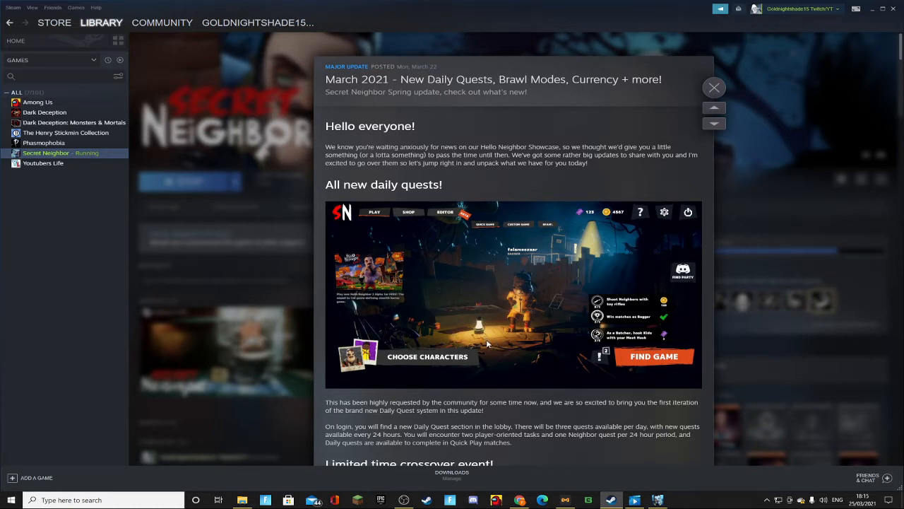
mouse_move(510, 387)
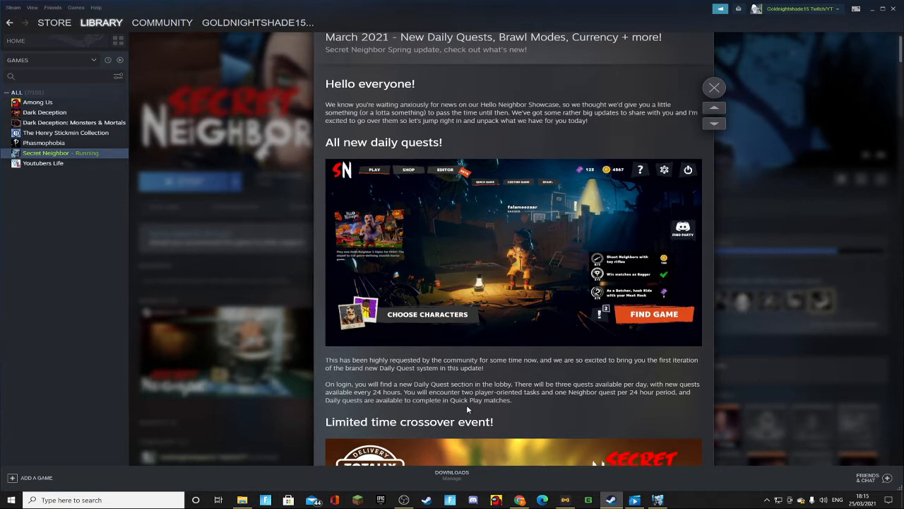
mouse_move(465, 99)
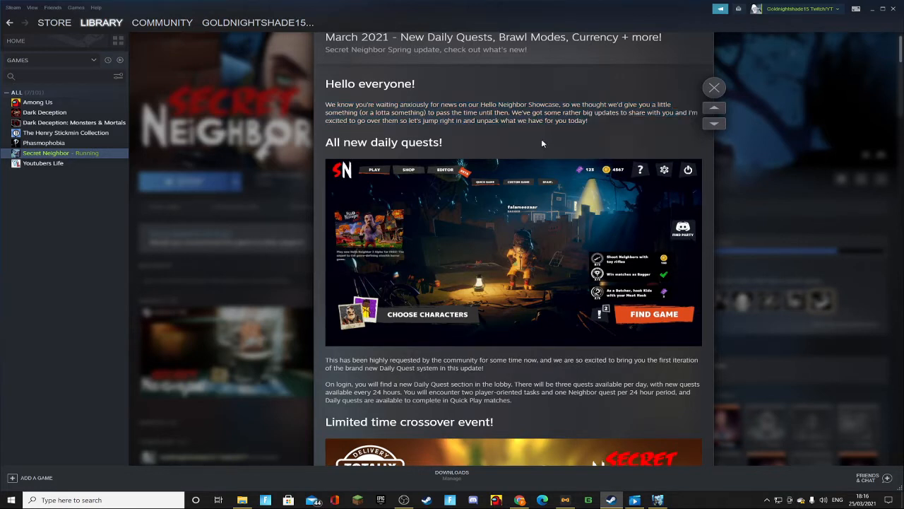
mouse_move(599, 250)
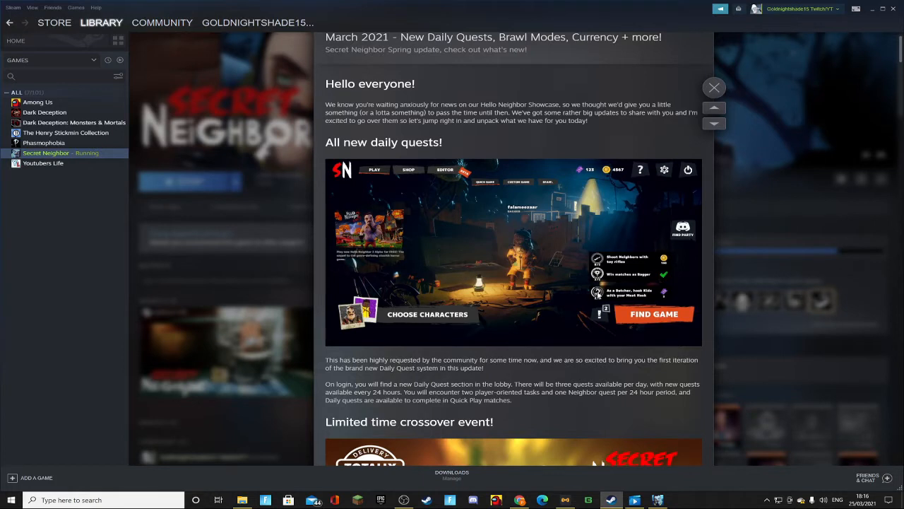
mouse_move(511, 253)
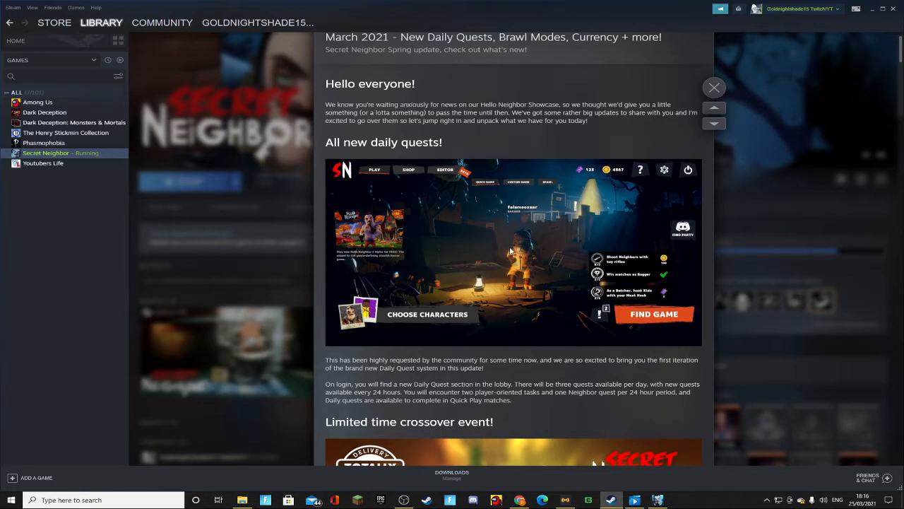
mouse_move(505, 150)
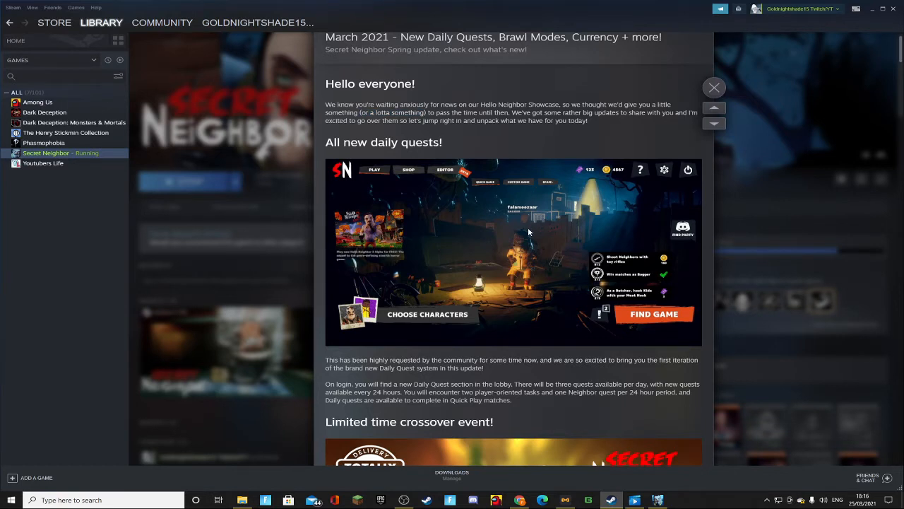
Scroll the update notes past the crossover event to 'Introducing Arcade Coupons + Shop revamp!'
scroll(down, 3)
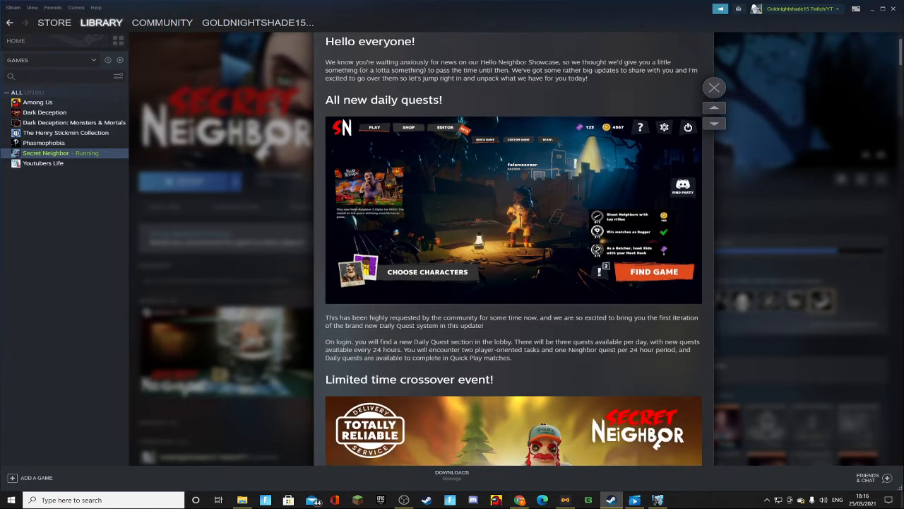
drag(369, 318, 606, 317)
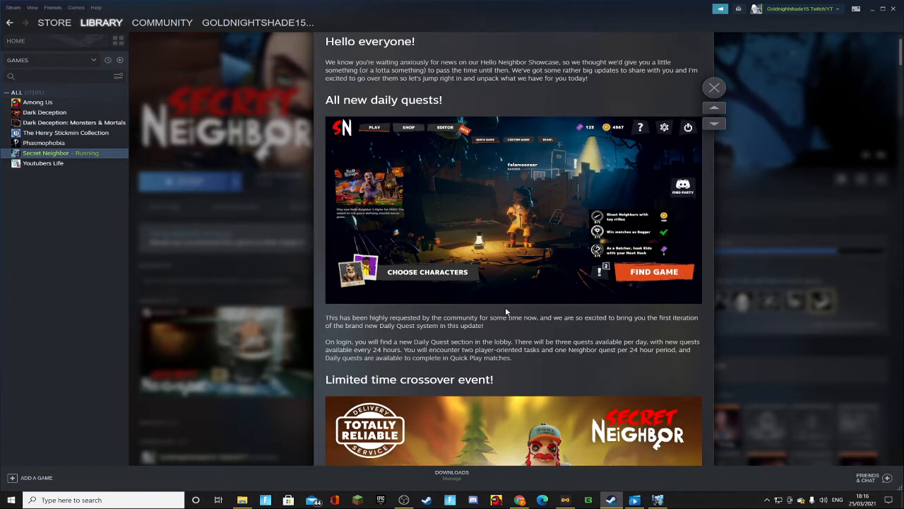
scroll(down, 3)
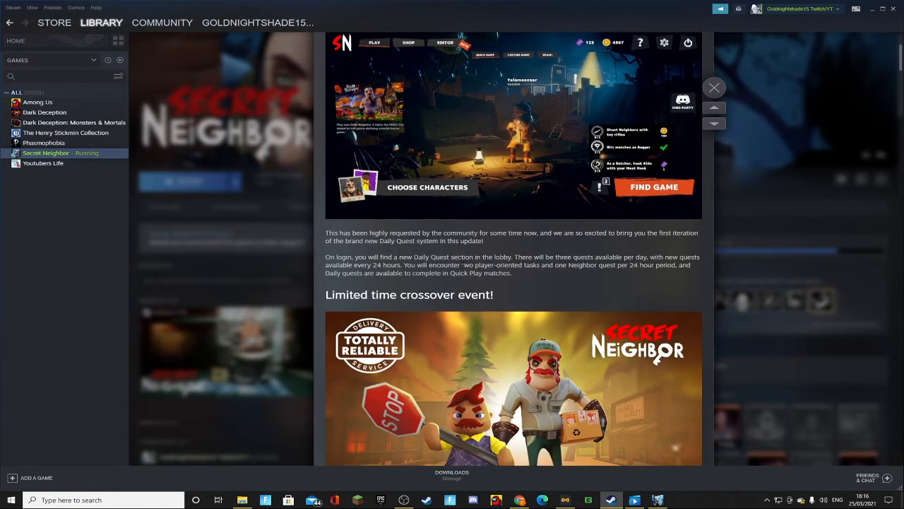
scroll(down, 3)
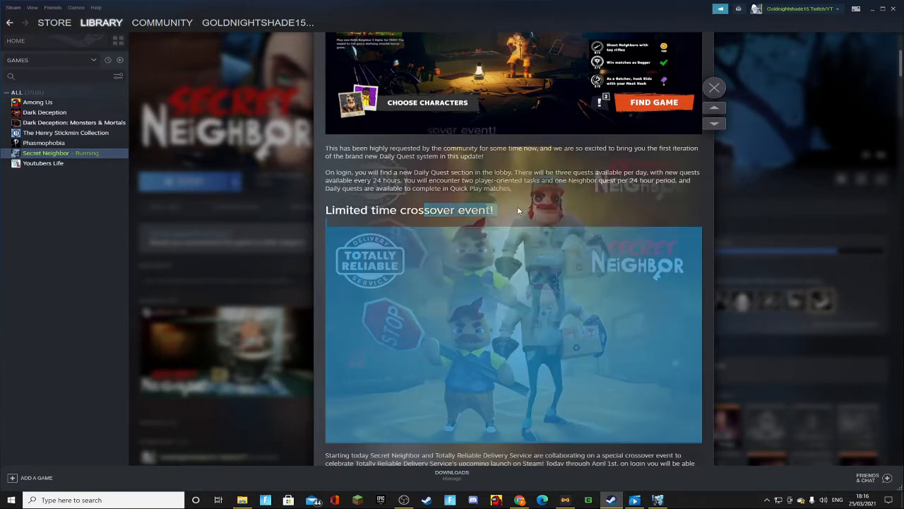
scroll(down, 3)
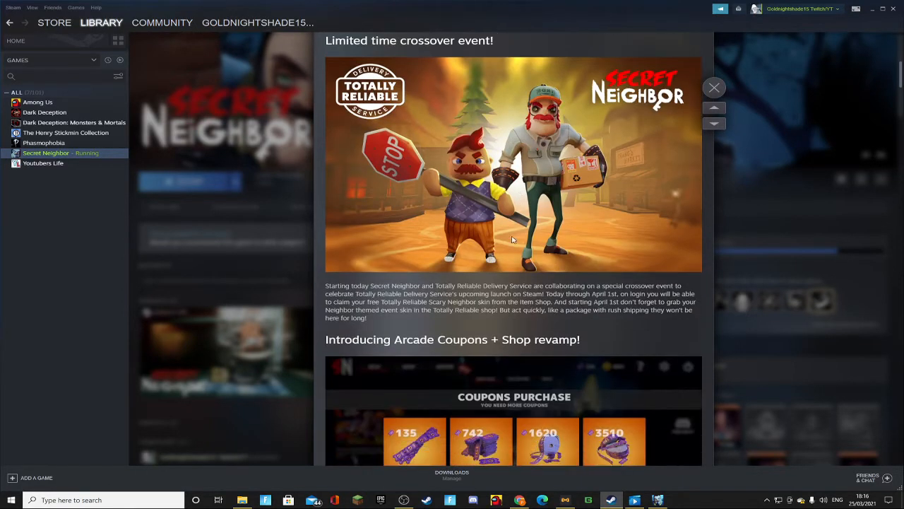
scroll(down, 3)
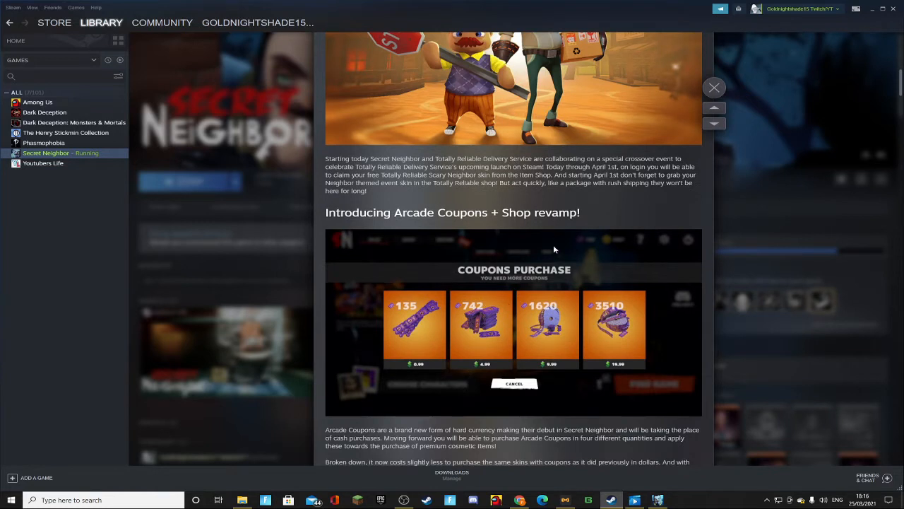
mouse_move(453, 257)
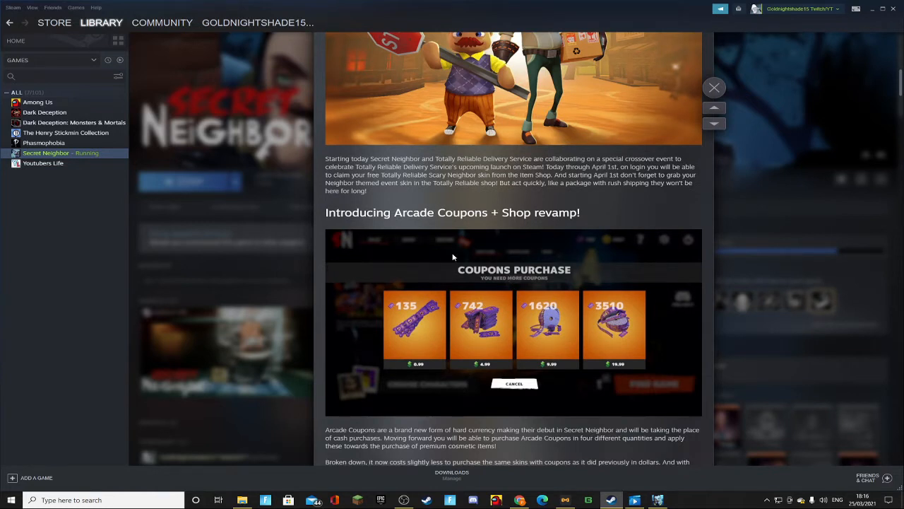
mouse_move(498, 297)
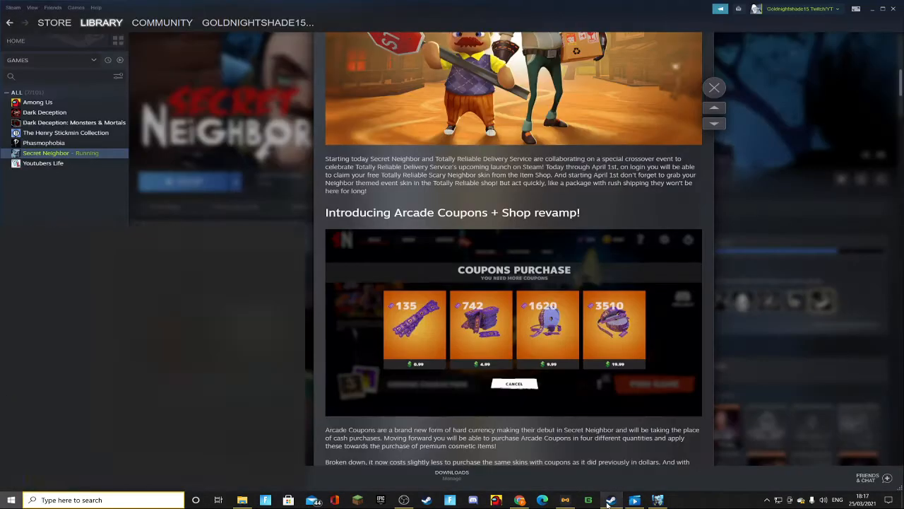
Scroll on through the coupon price list to the redesigned shop screenshot
scroll(down, 3)
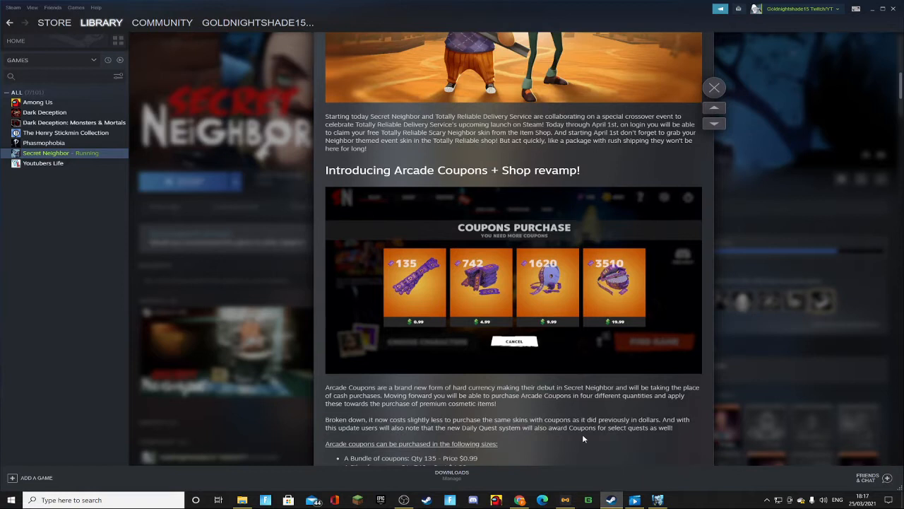
scroll(down, 3)
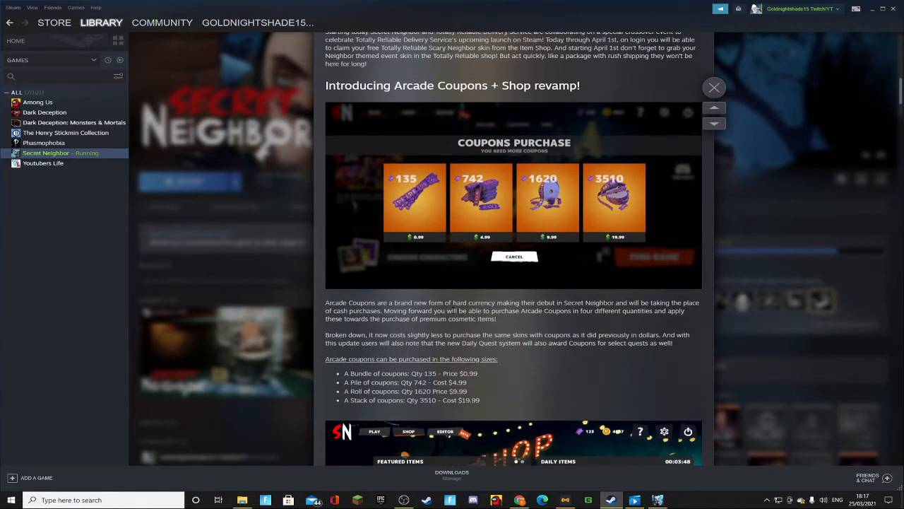
scroll(down, 3)
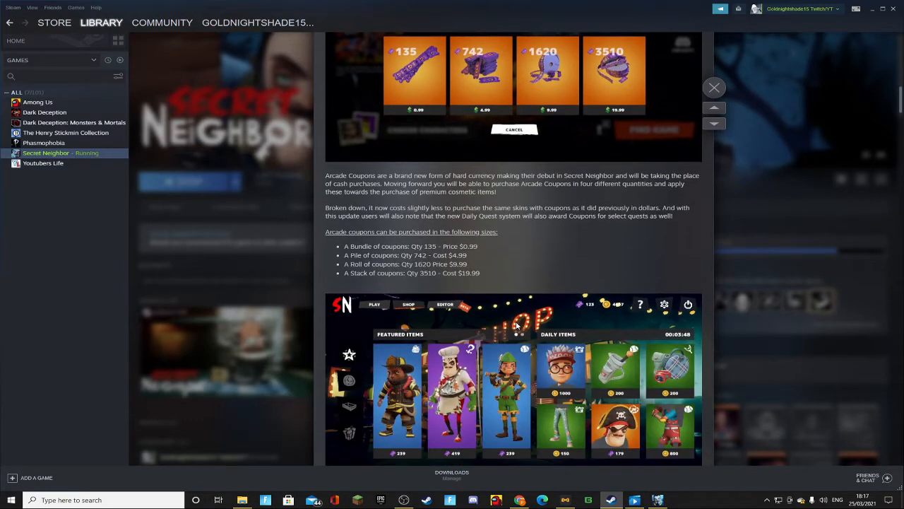
scroll(down, 3)
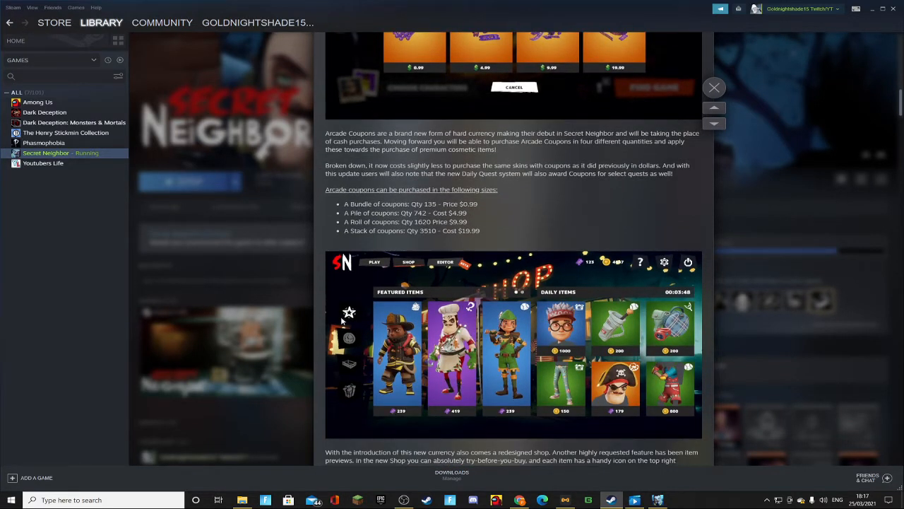
mouse_move(569, 402)
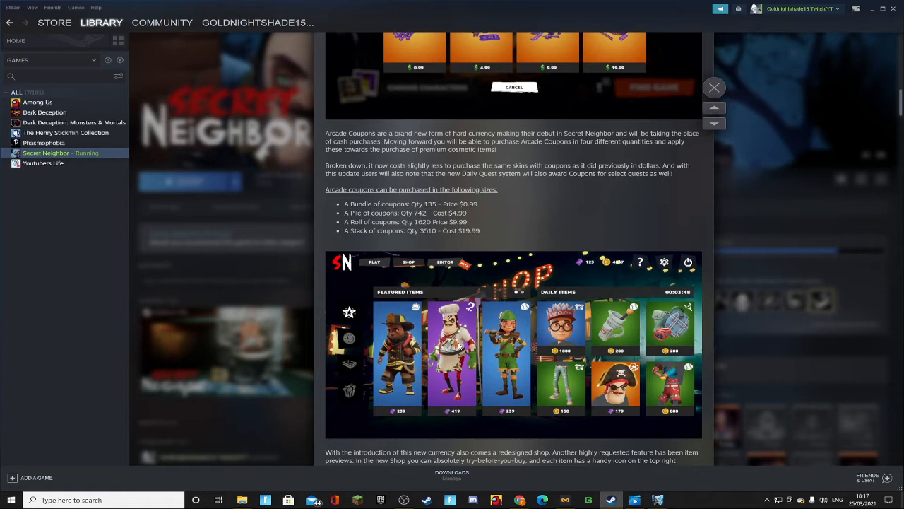
mouse_move(455, 390)
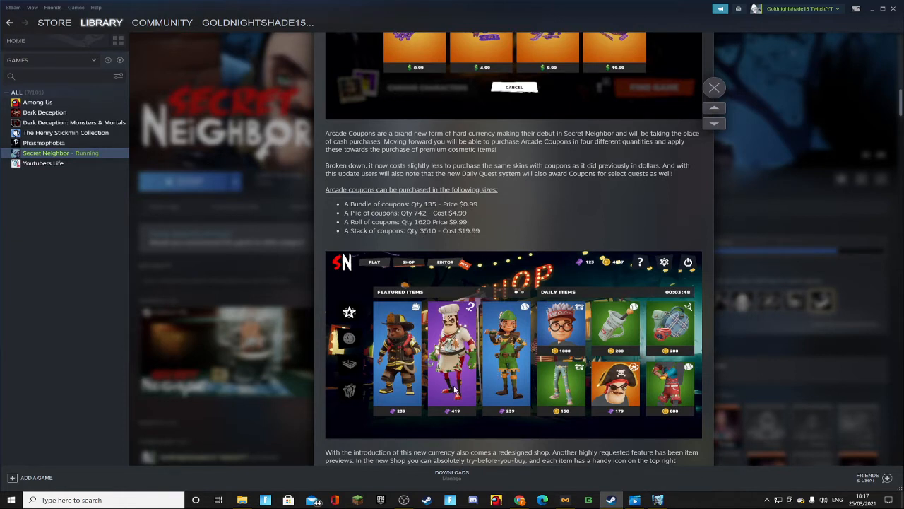
mouse_move(524, 412)
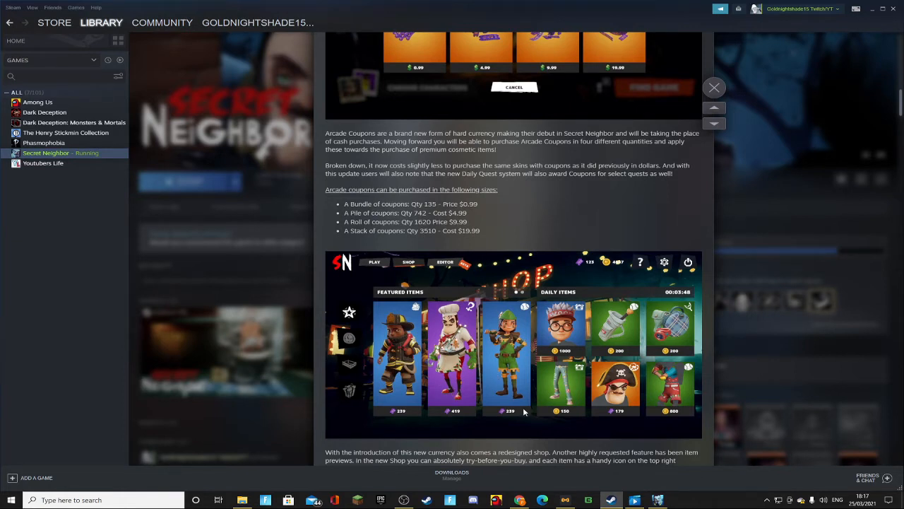
mouse_move(479, 385)
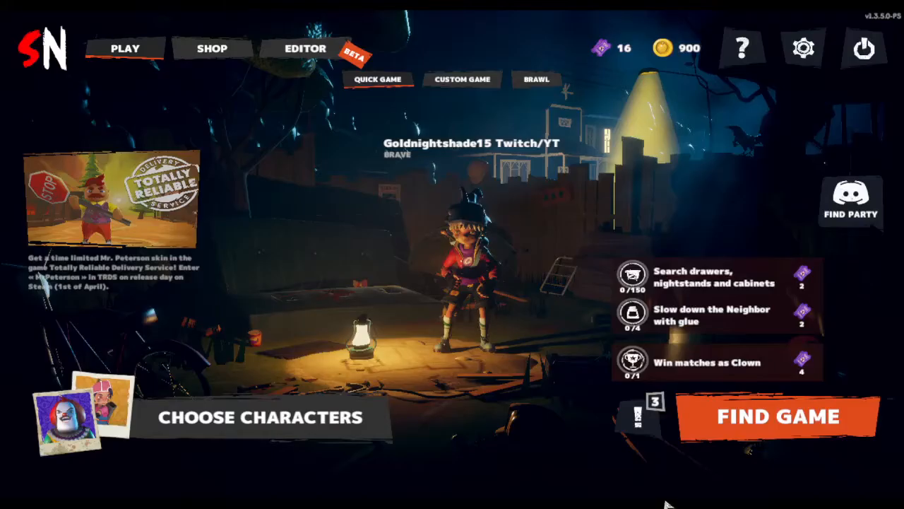
Open the in-game SHOP, show season items, and dismiss the coupon redemption prompt
click(778, 416)
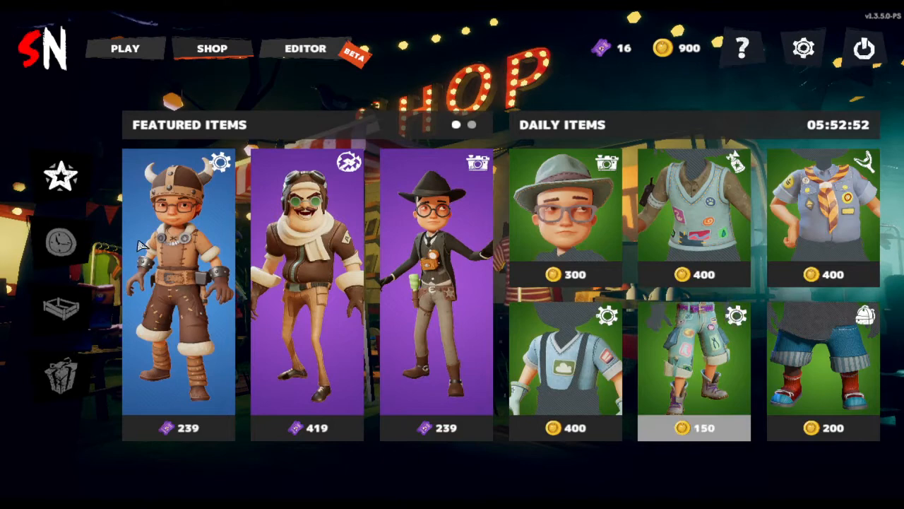
click(61, 242)
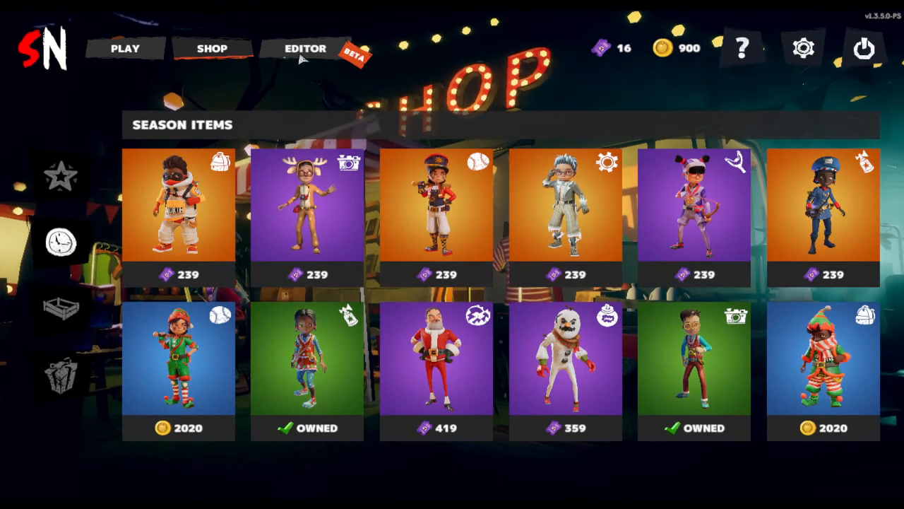
mouse_move(67, 321)
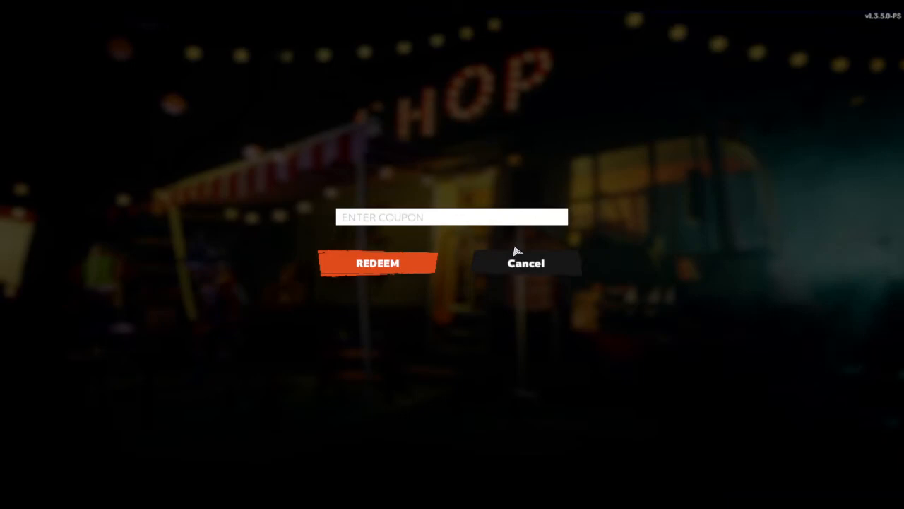
click(526, 263)
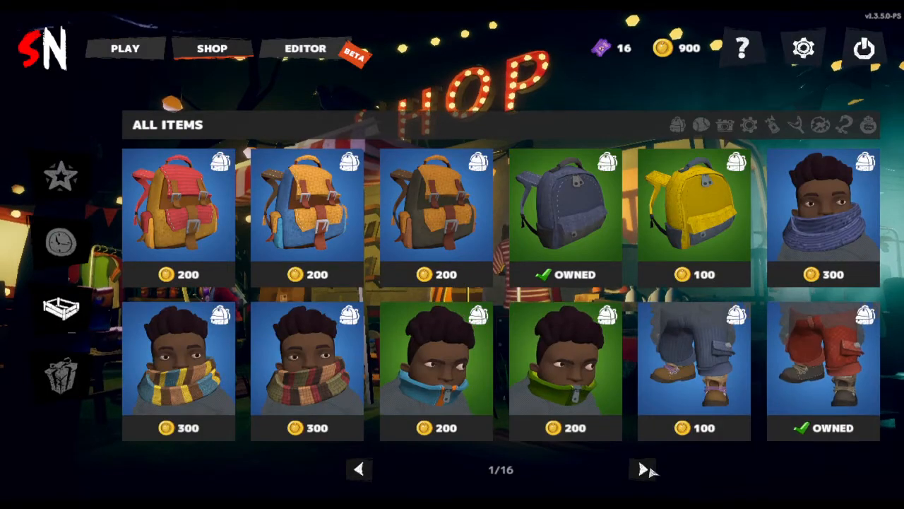
Page through the All Items catalogue to the last page, 16/16
click(641, 468)
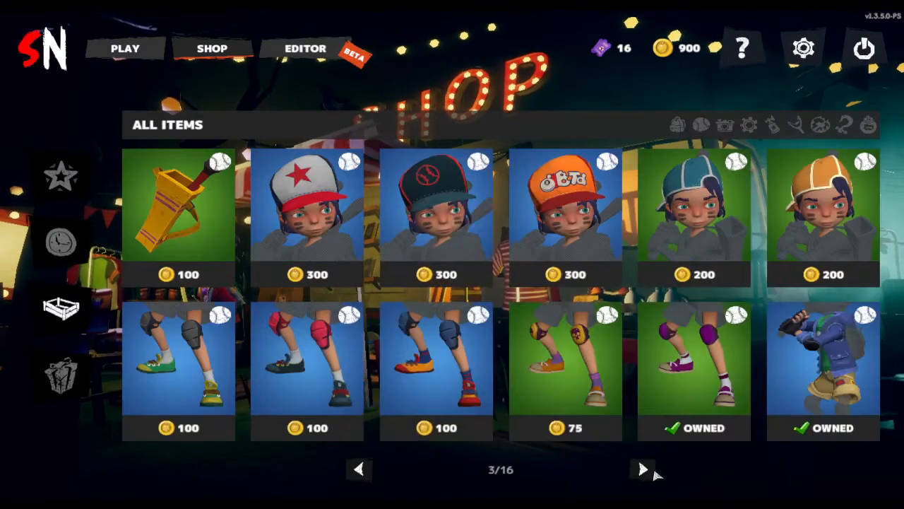
click(641, 468)
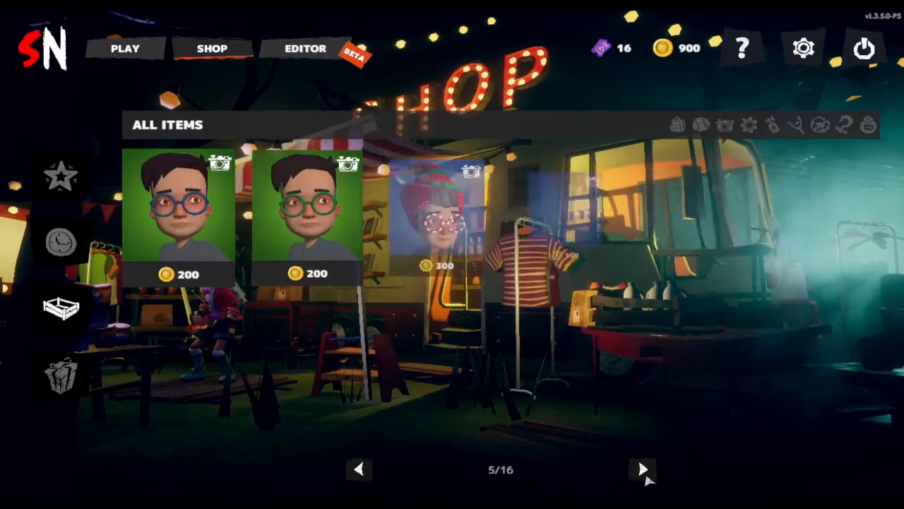
click(641, 469)
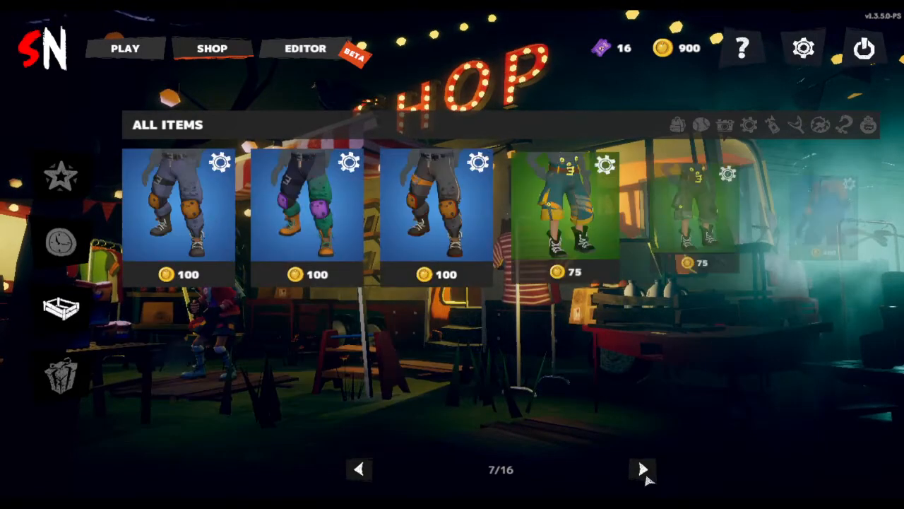
click(641, 468)
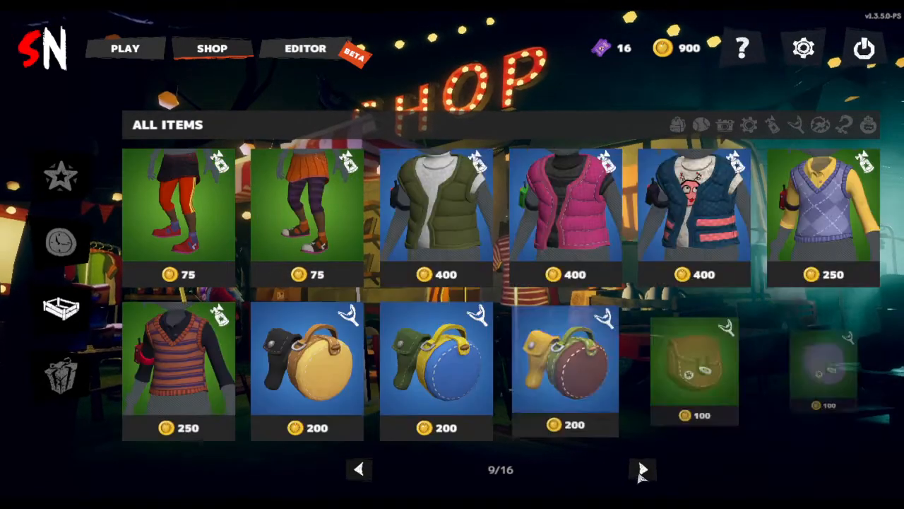
click(642, 470)
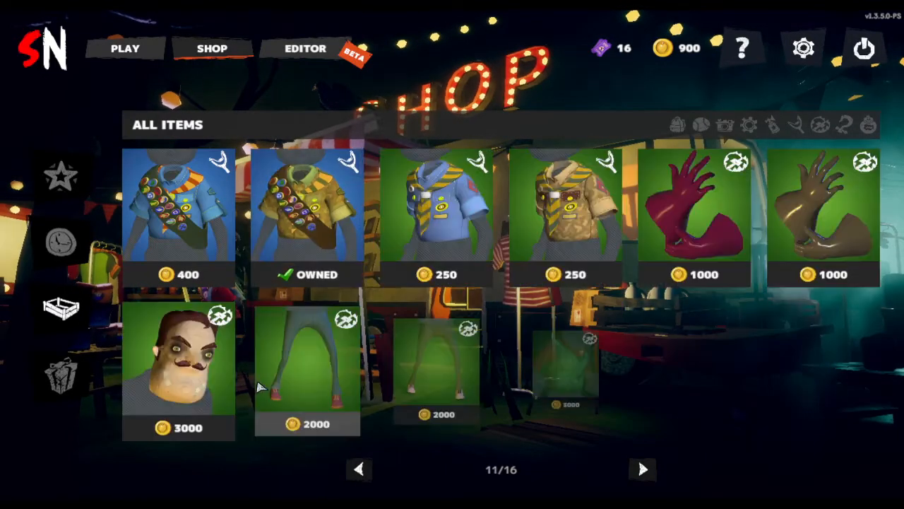
click(642, 469)
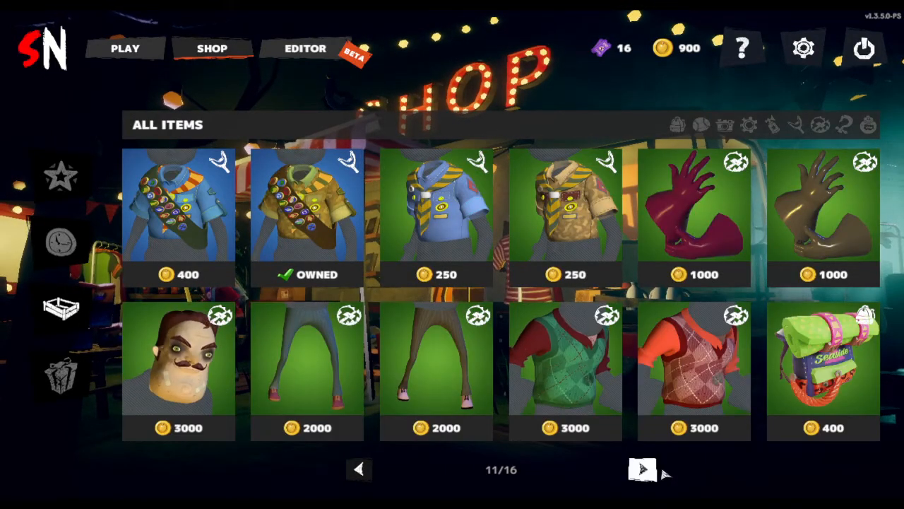
click(642, 470)
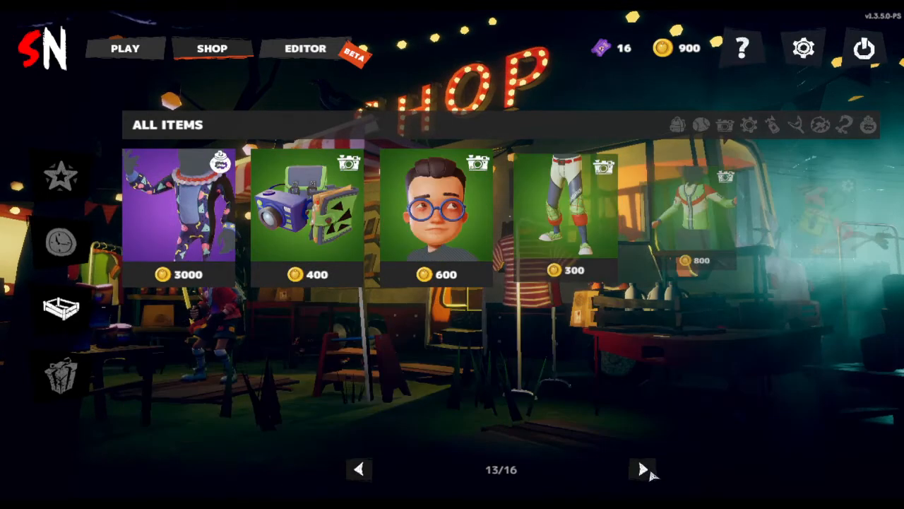
click(642, 468)
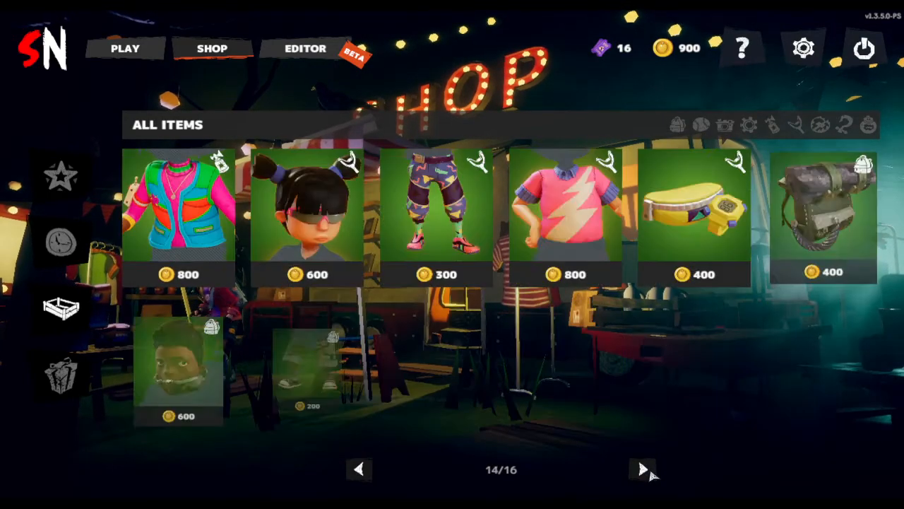
click(641, 469)
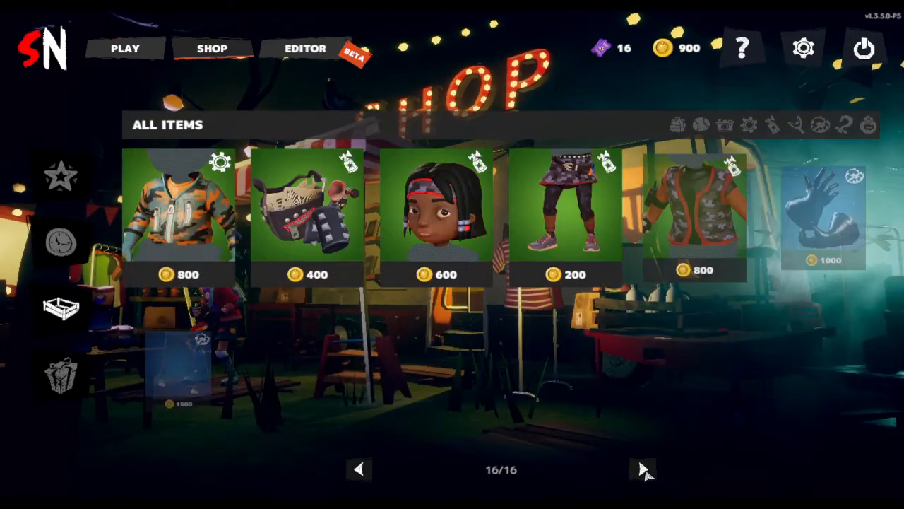
click(641, 468)
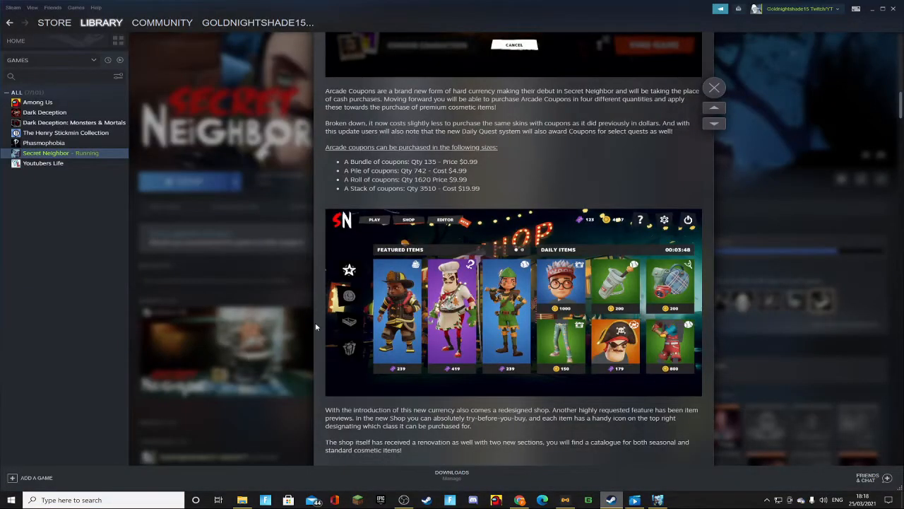
Scroll the update post past the shop description to 'Three new Brawl modes!!!'
scroll(down, 3)
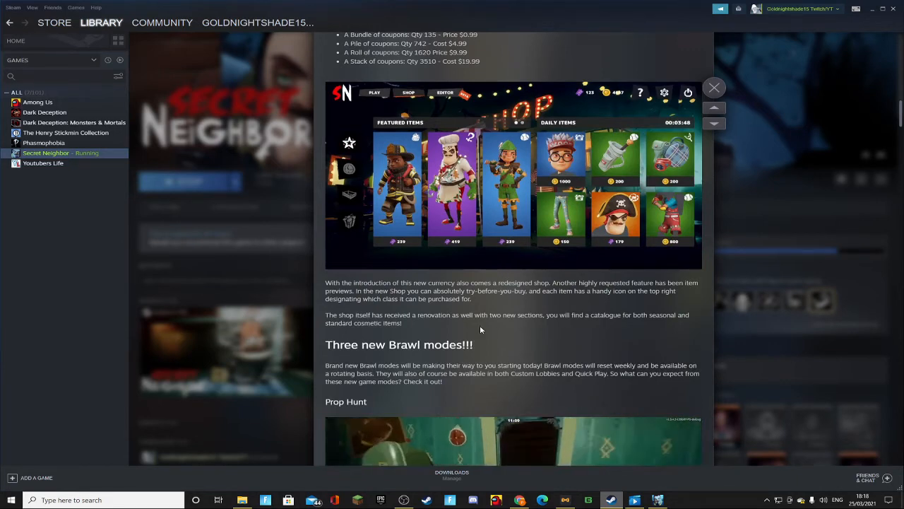
scroll(down, 3)
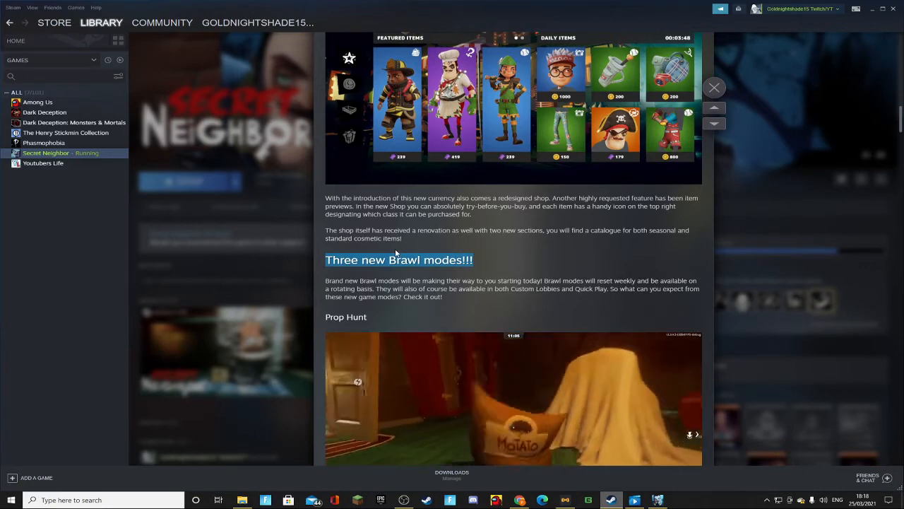
scroll(down, 3)
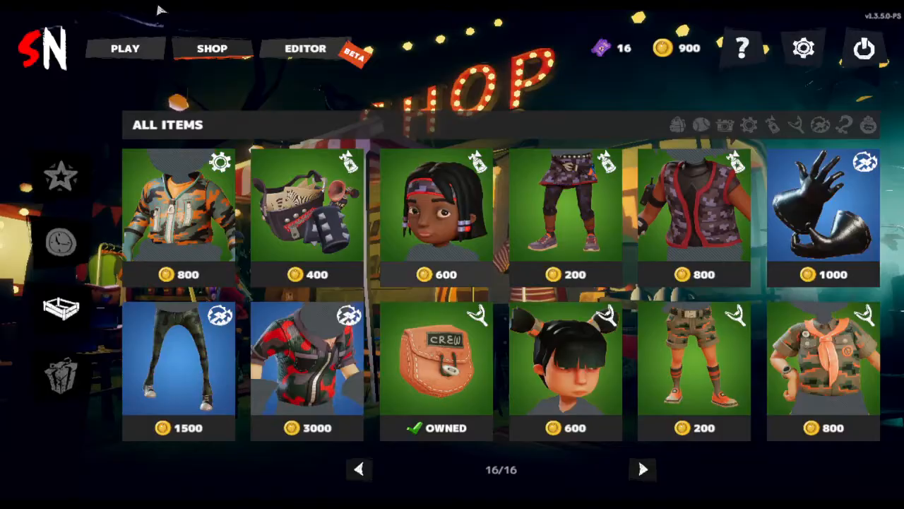
View the PLAY screen's BRAWL tab showing Slingshot wars as brawl of the week
click(125, 48)
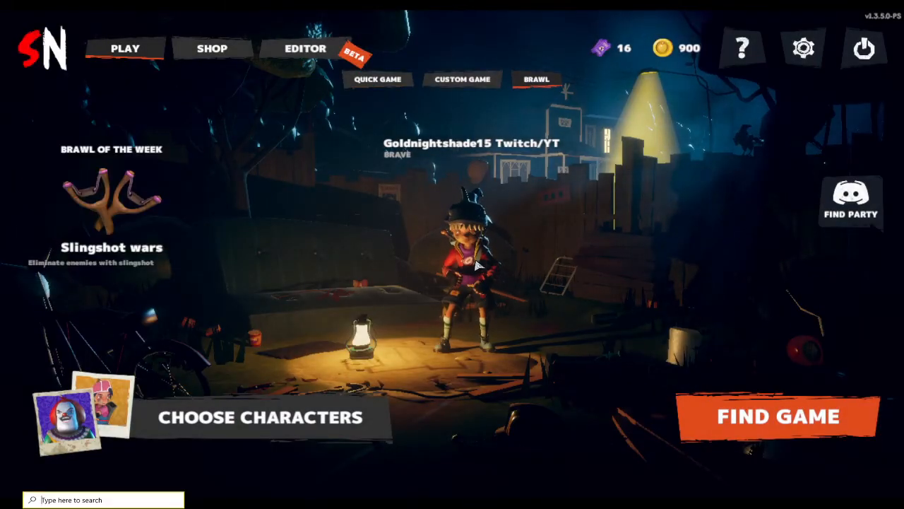
click(12, 499)
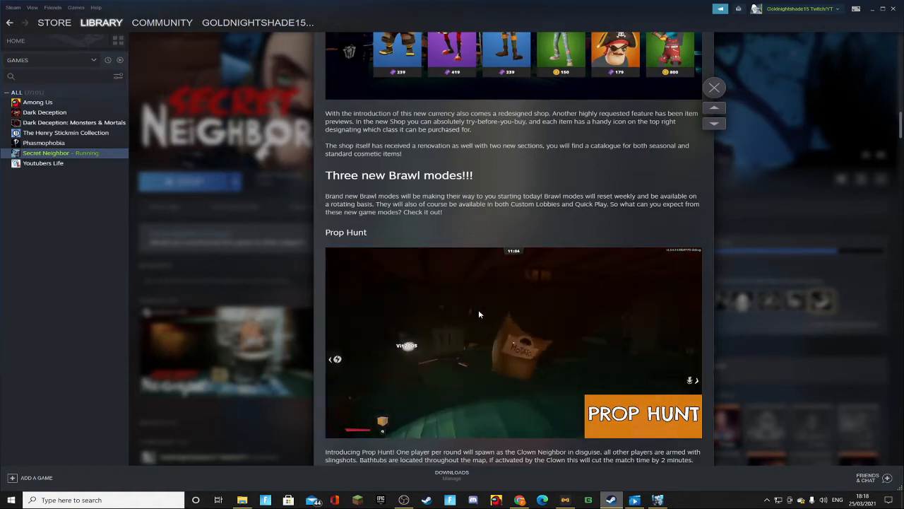
Read down through Prop Hunt and Rifle TvT Match to the Slingshot wars section
scroll(down, 3)
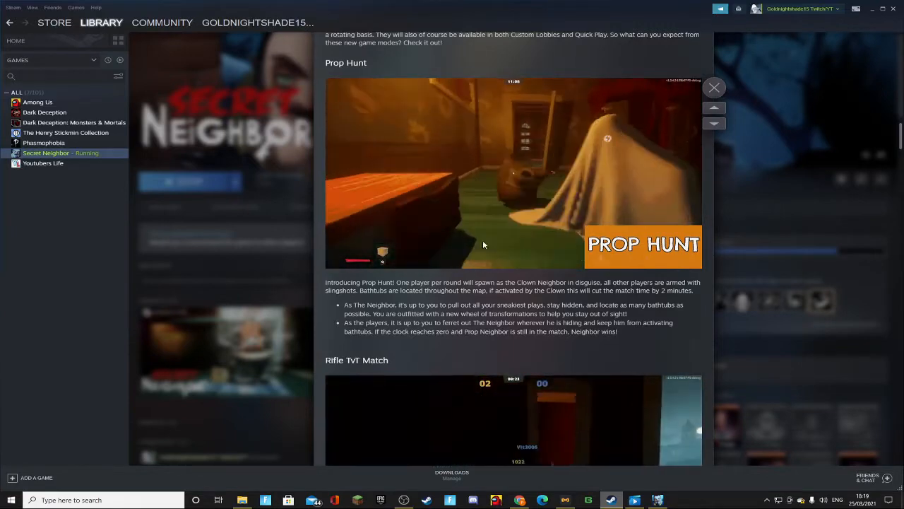
scroll(down, 3)
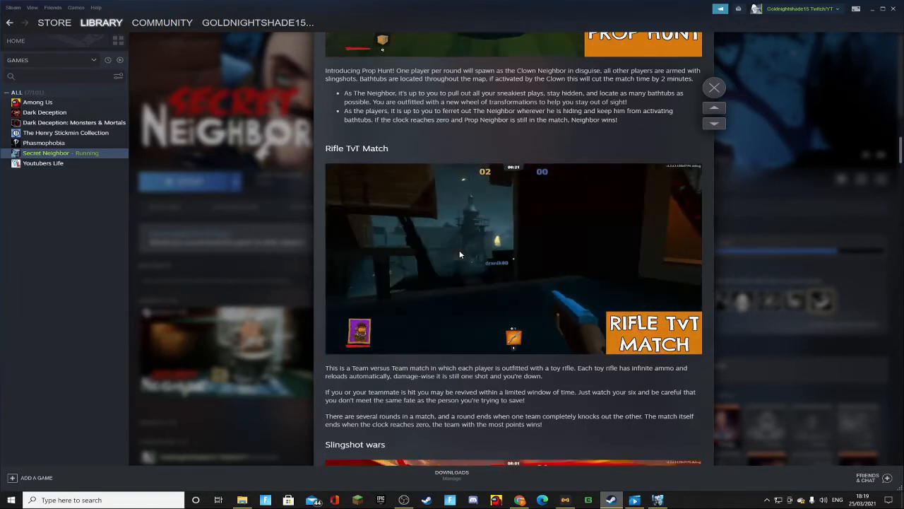
scroll(down, 3)
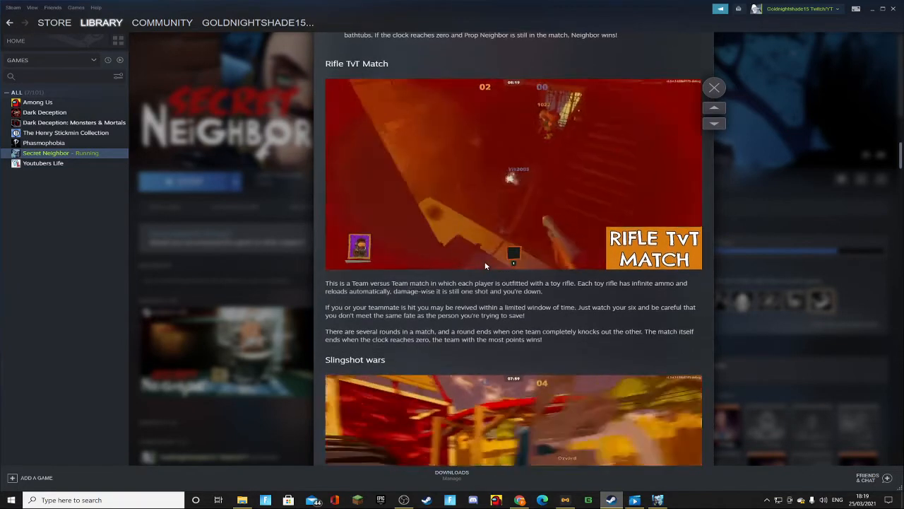
scroll(down, 3)
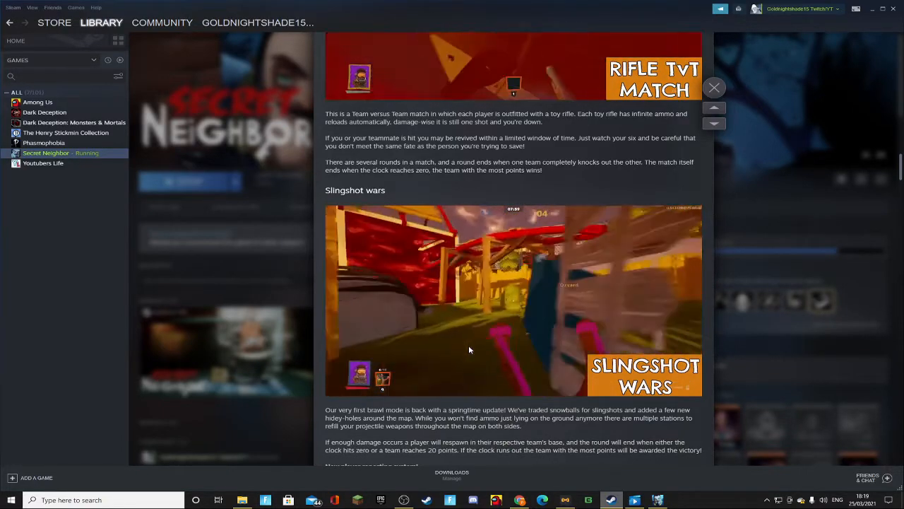
scroll(down, 3)
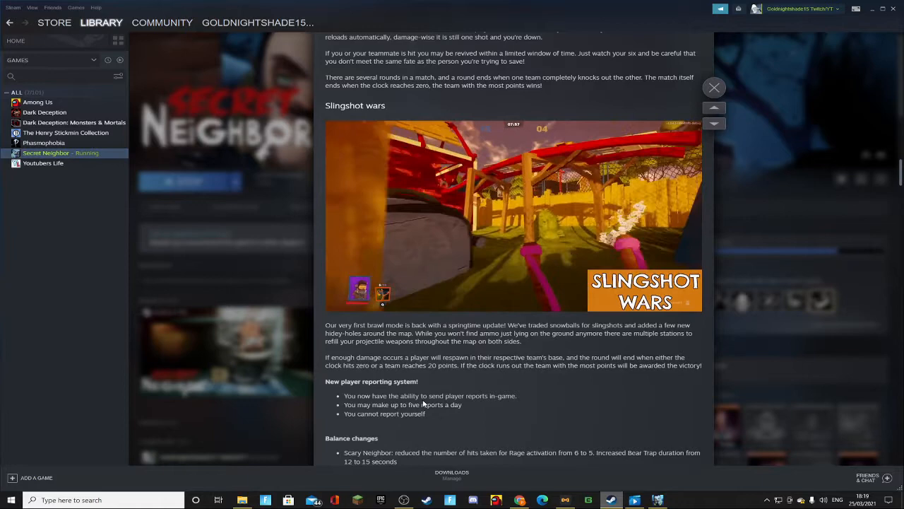
scroll(down, 3)
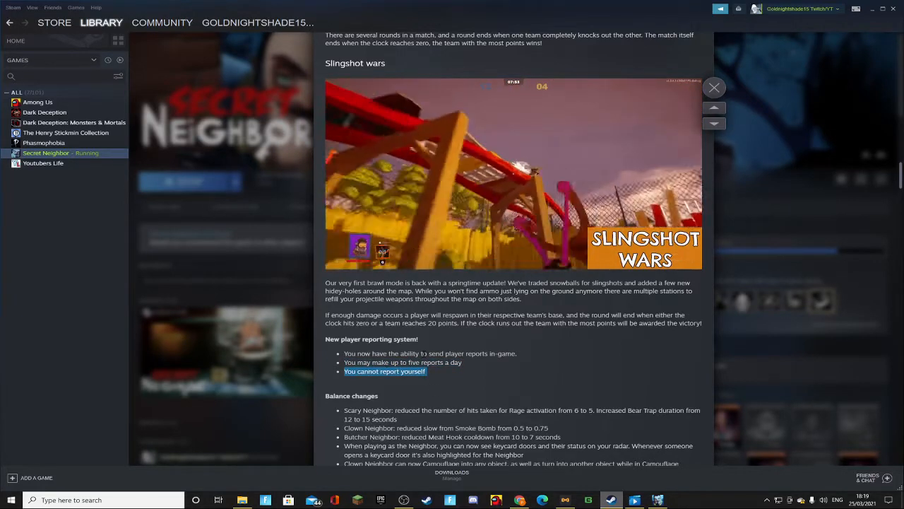
Read the player reporting system and Balance changes, highlighting the Brave's Counter-Strike line
scroll(down, 3)
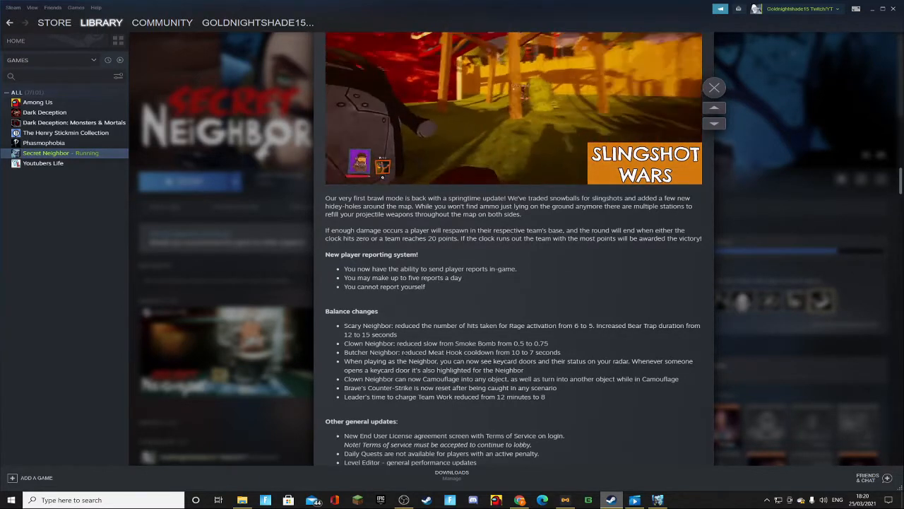
drag(344, 325, 398, 334)
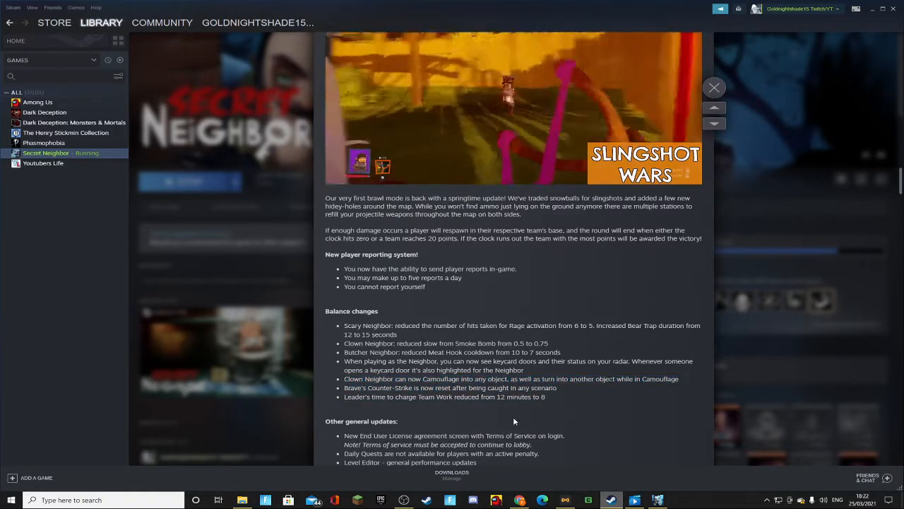
double_click(354, 396)
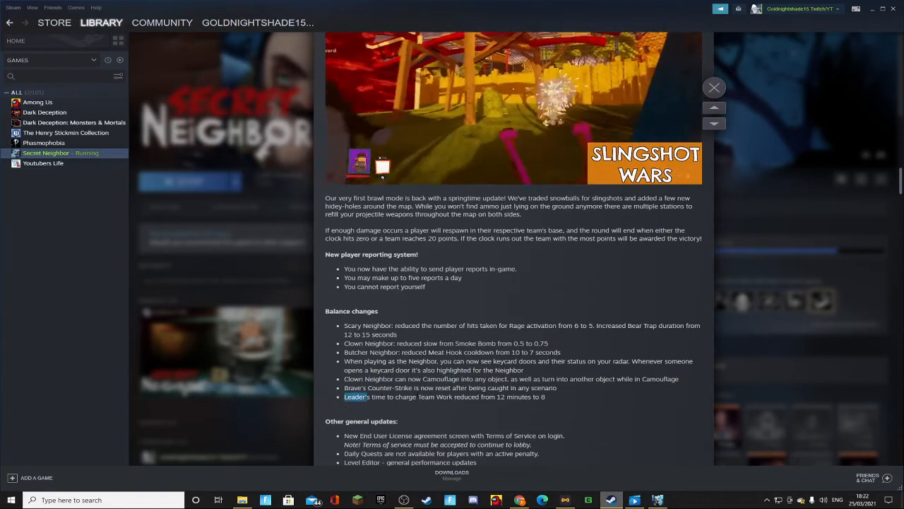
drag(344, 396, 546, 397)
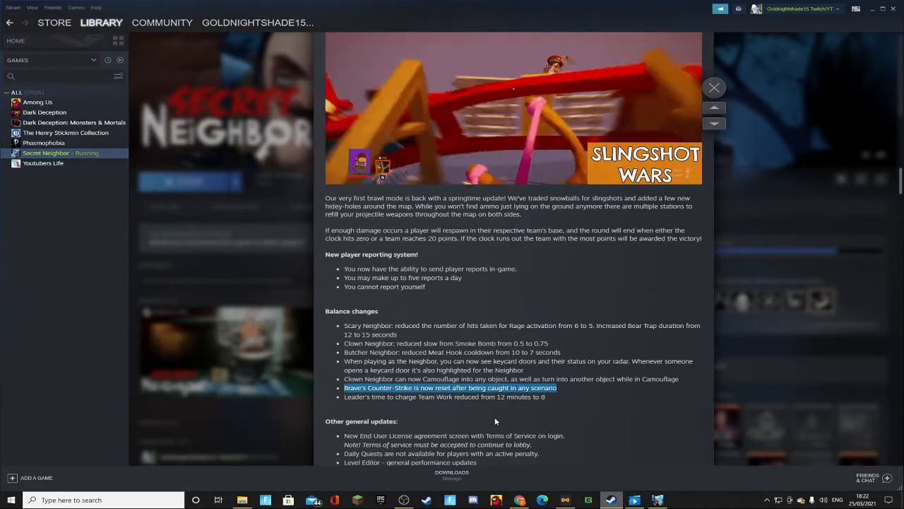
scroll(down, 3)
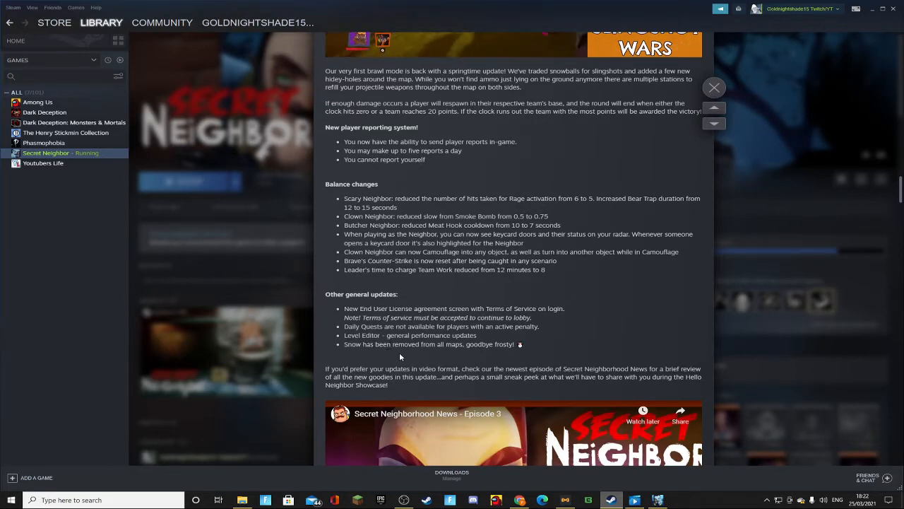
Scroll to the end of the post and close it, returning to Secret Neighbor's library page
scroll(down, 3)
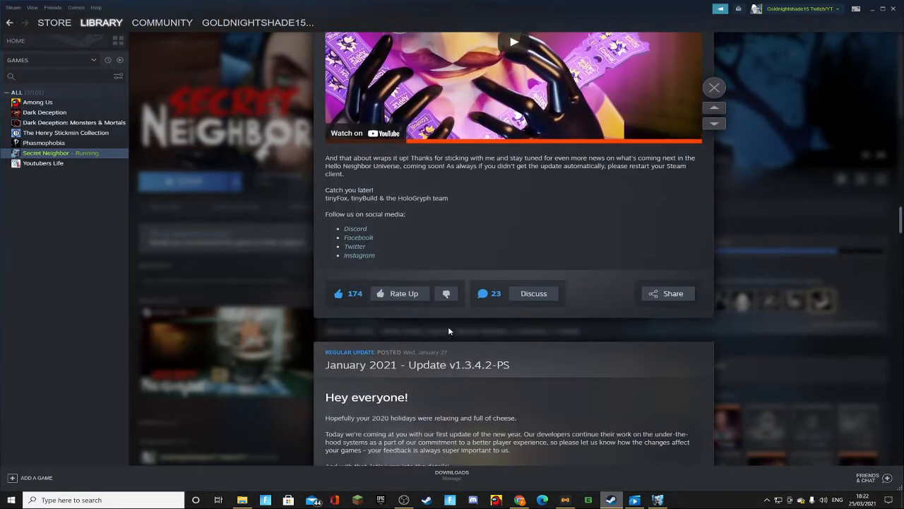
click(713, 88)
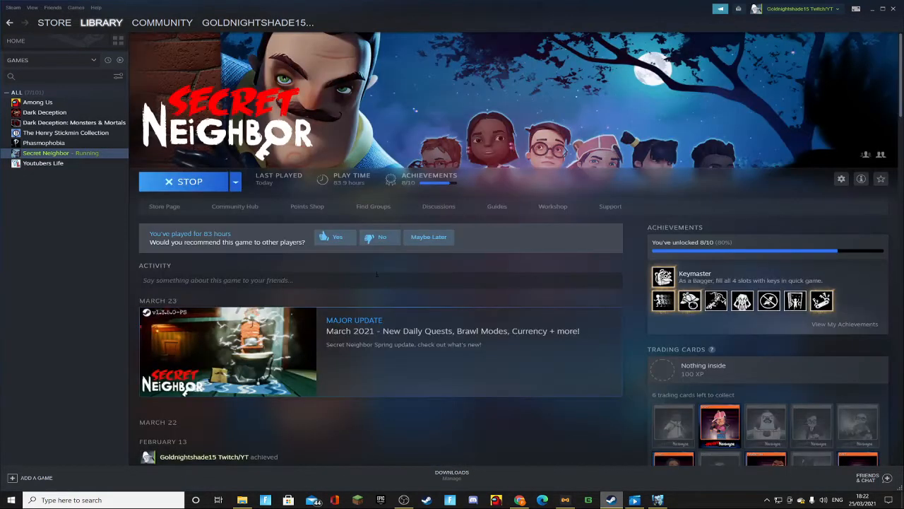